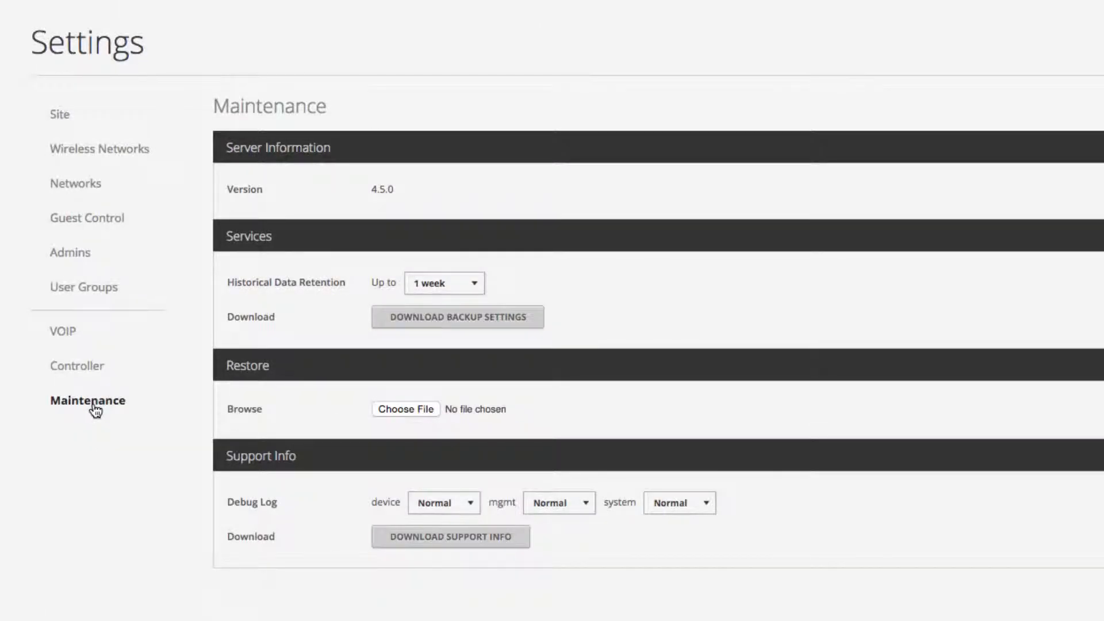
# Browse for a restore file, cancel, then view the historical data retention period choices.
pyautogui.click(405, 409)
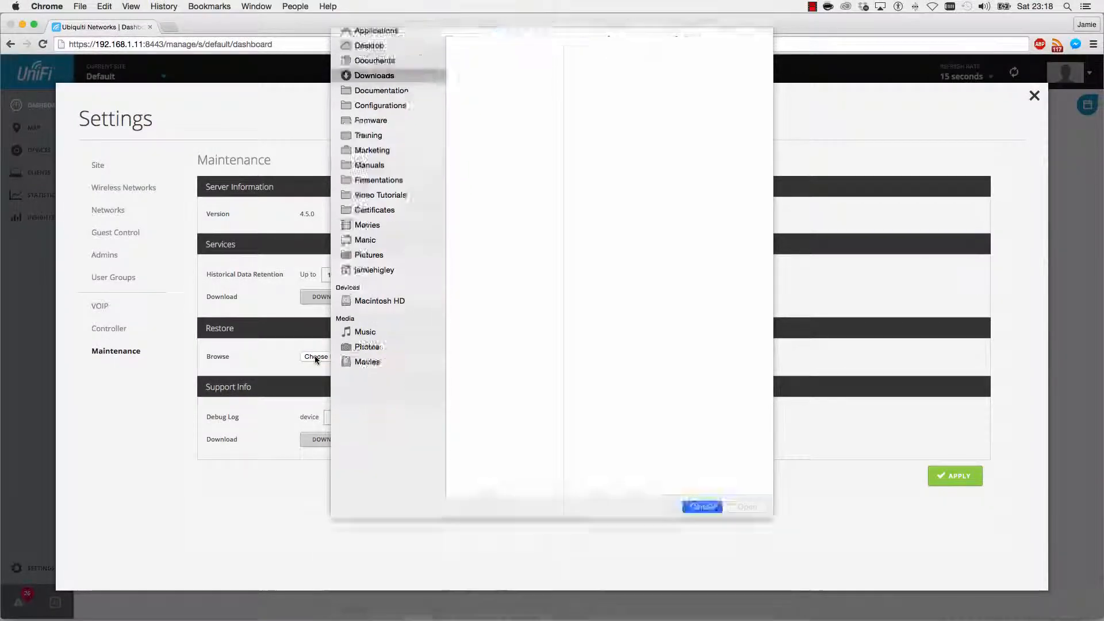
pyautogui.click(702, 506)
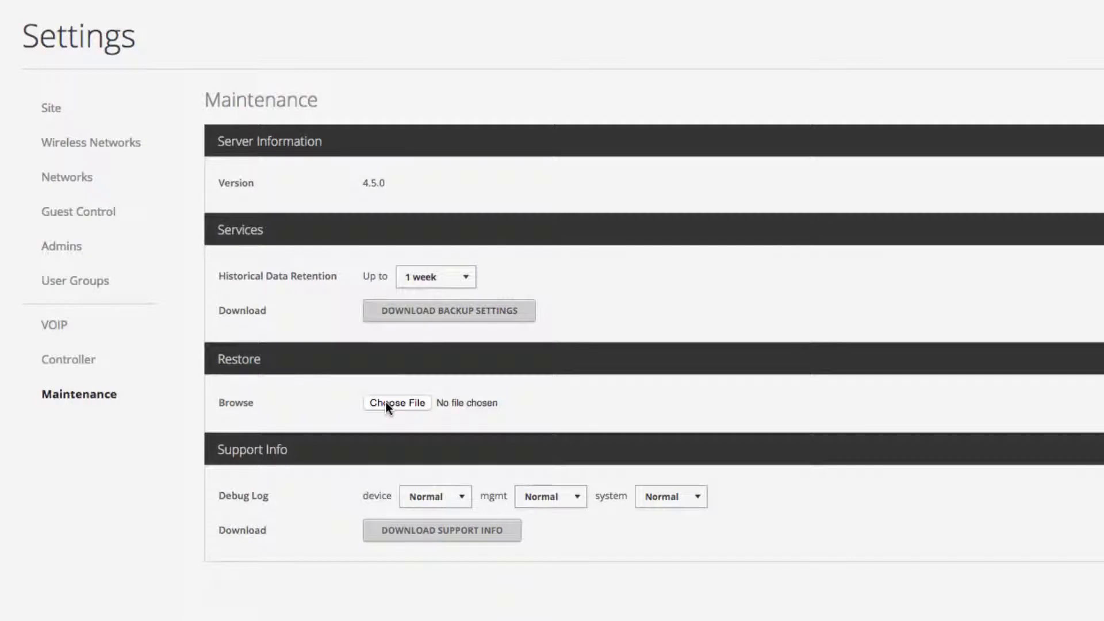
pyautogui.click(434, 276)
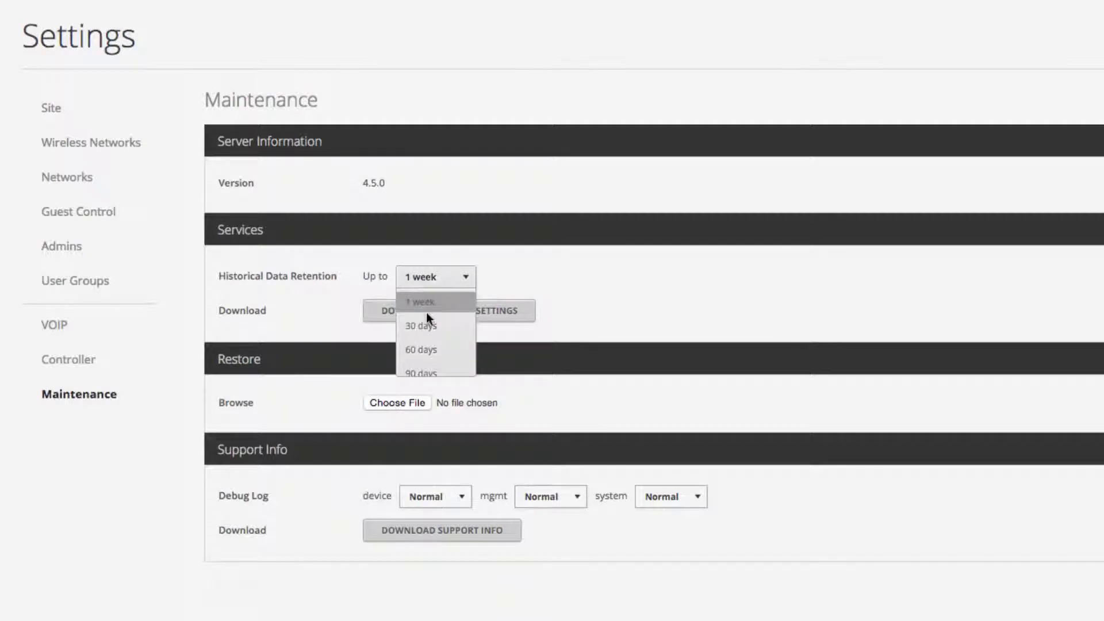
pyautogui.scroll(-3)
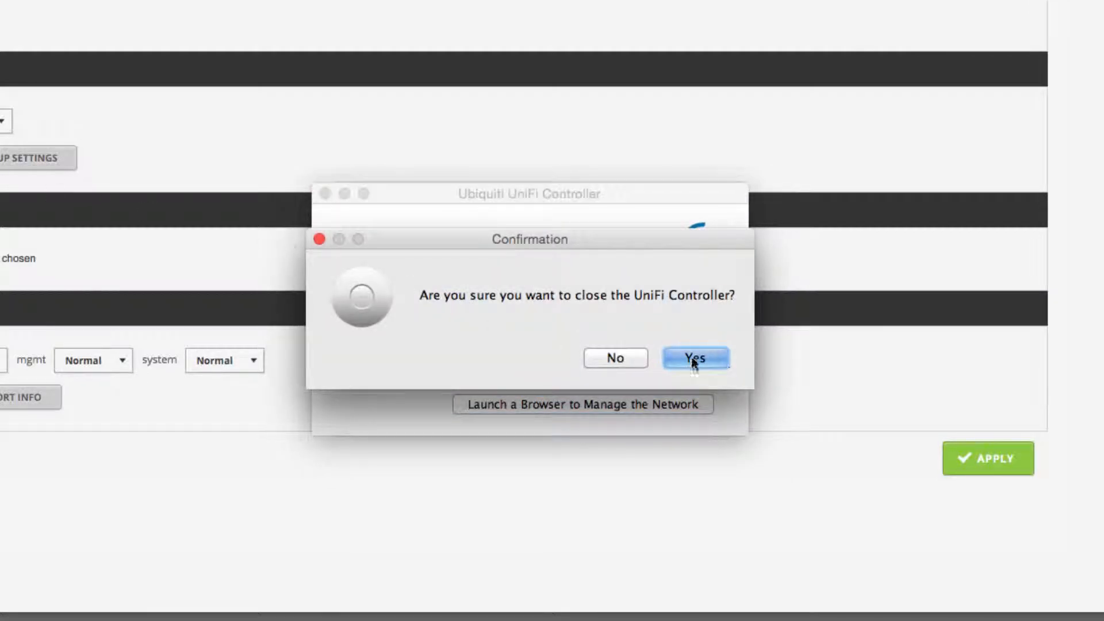
# Confirm quitting the old UniFi Controller application.
pyautogui.click(694, 358)
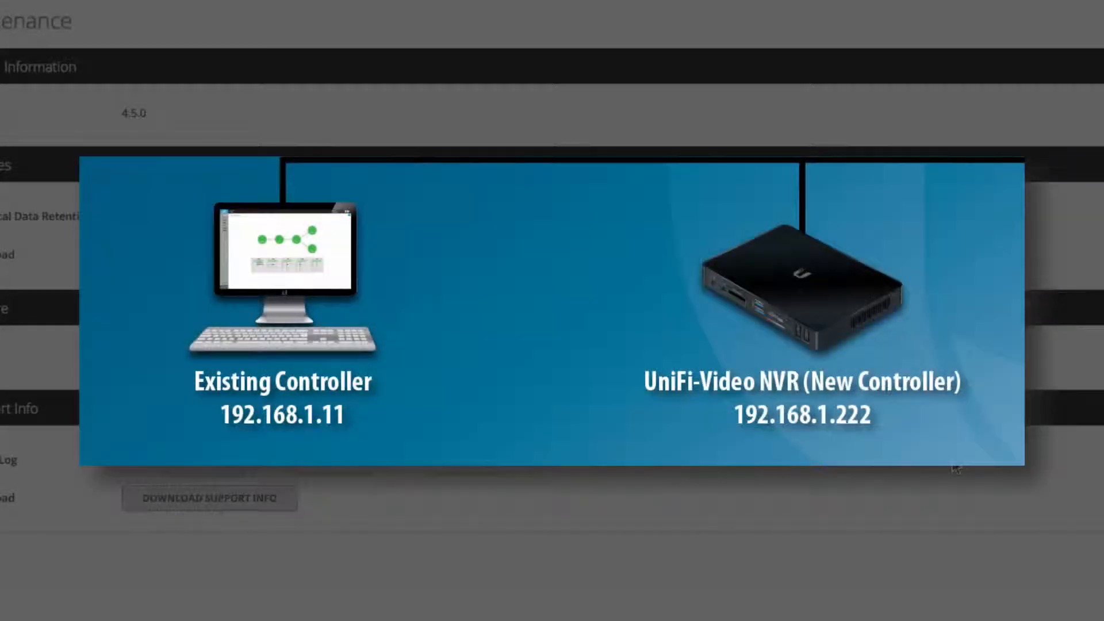
pyautogui.moveTo(718, 369); pyautogui.dragTo(908, 455)
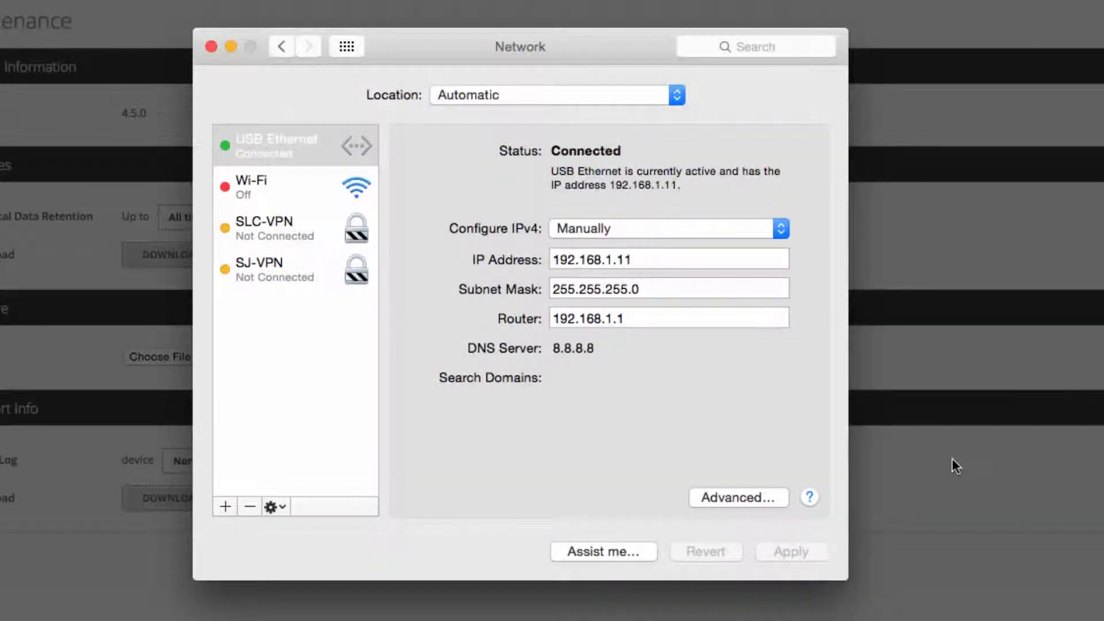
pyautogui.moveTo(658, 385)
pyautogui.write('223')
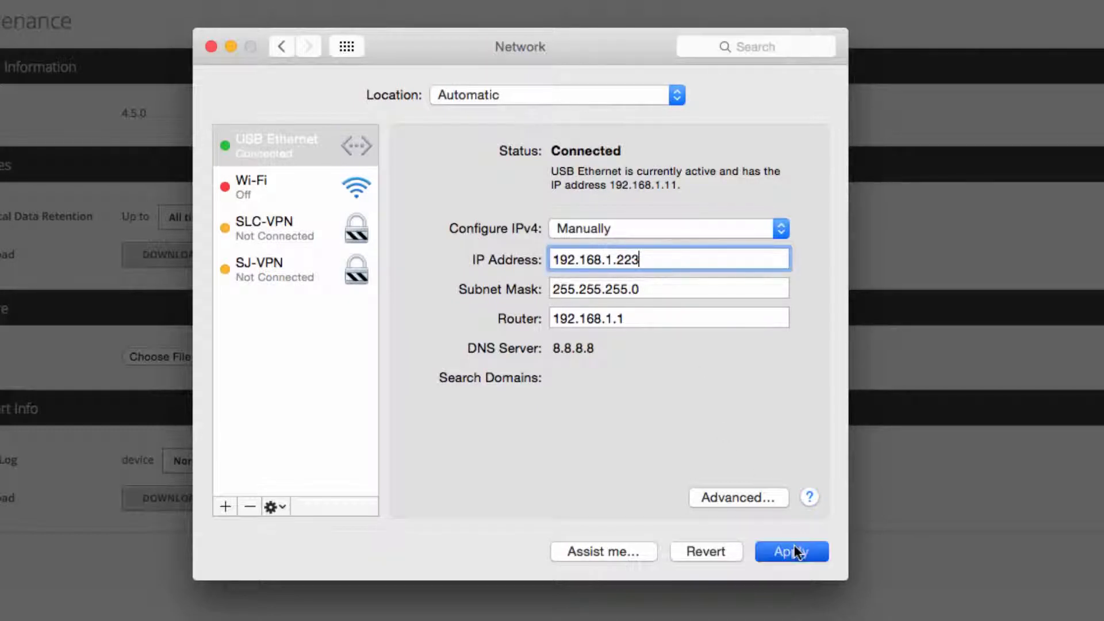
# Apply the Mac's new USB Ethernet address 192.168.1.223.
pyautogui.click(791, 551)
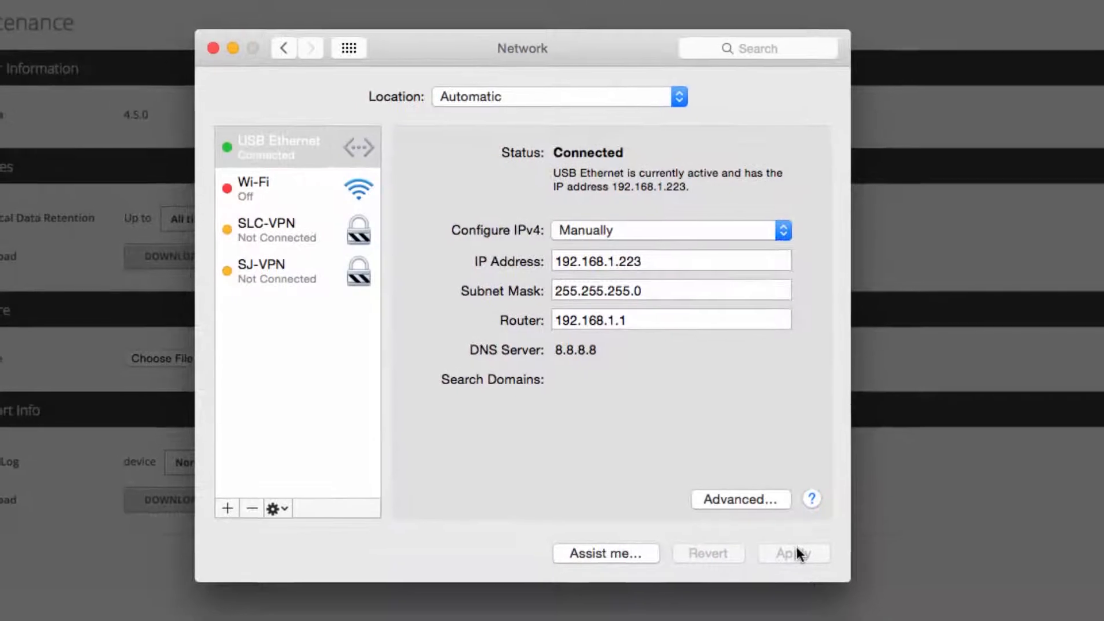
pyautogui.click(793, 553)
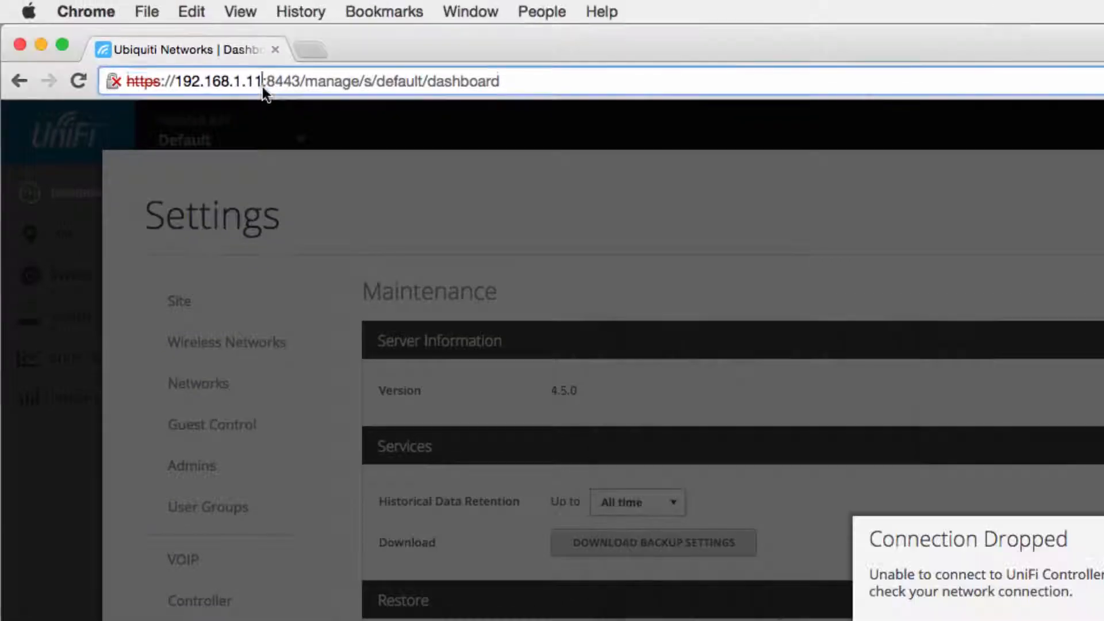
# Log in to the NVR at 192.168.1.222 and edit its configured IP address.
pyautogui.write('192.168.1.222/')
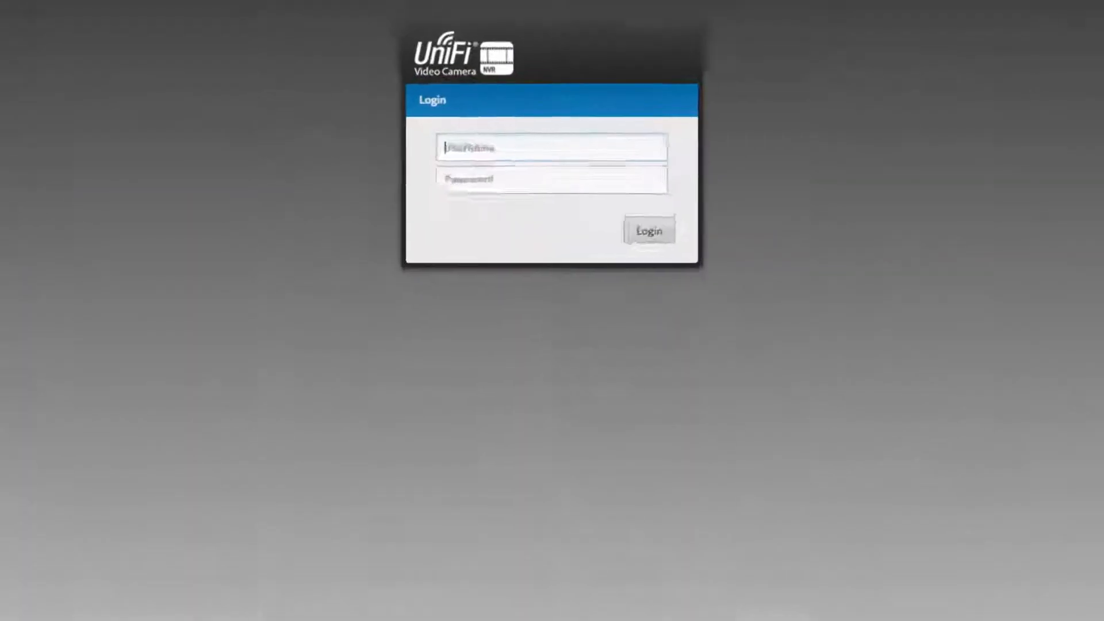
pyautogui.click(648, 230)
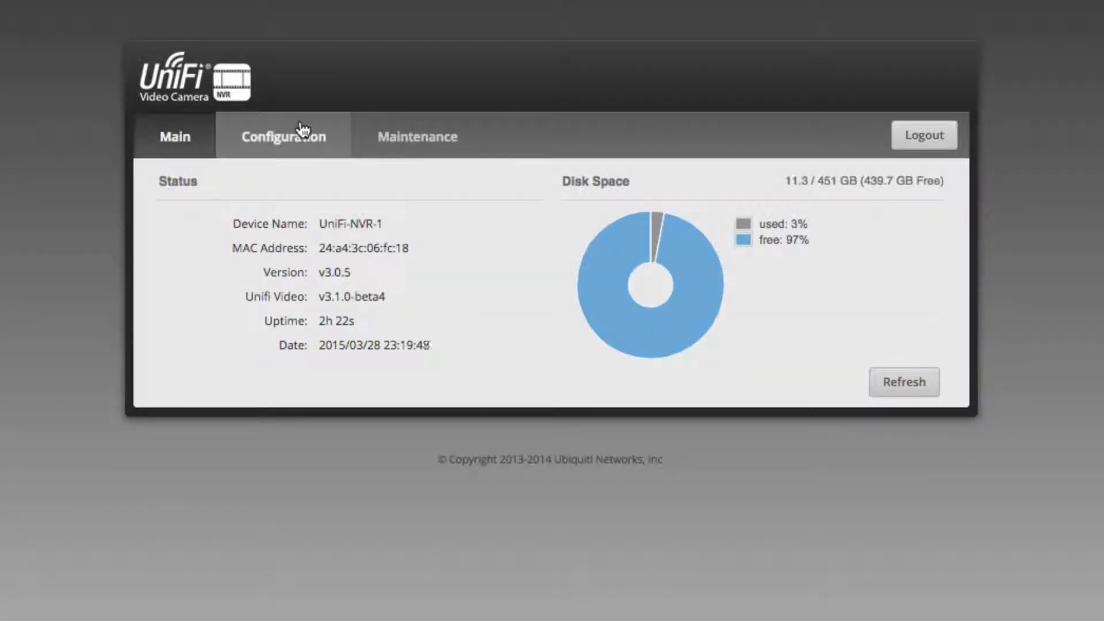
pyautogui.click(282, 136)
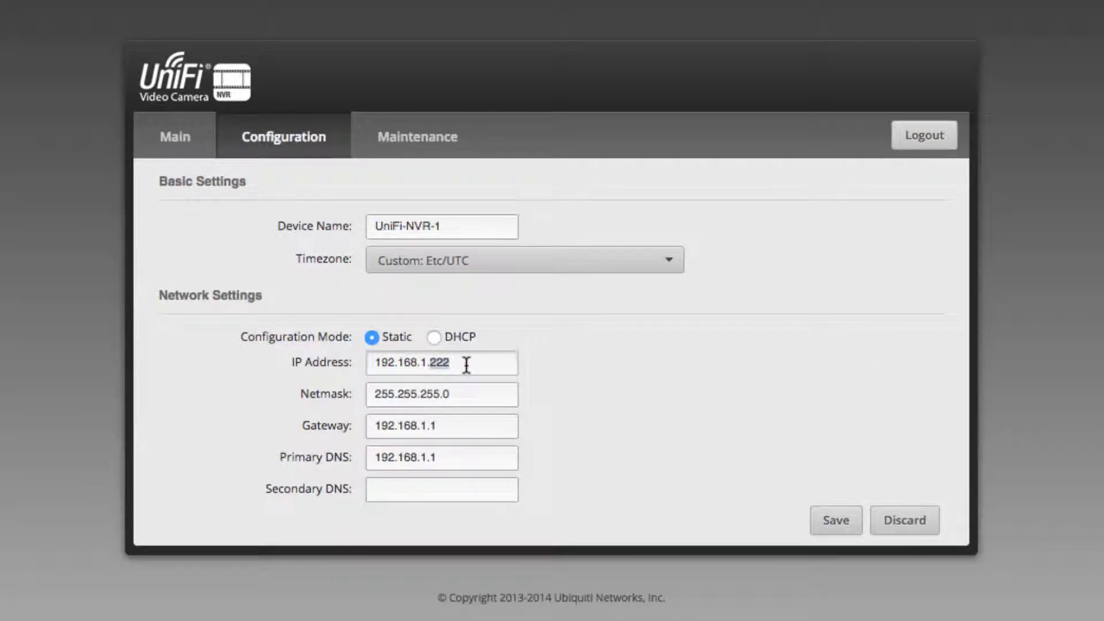
pyautogui.click(835, 520)
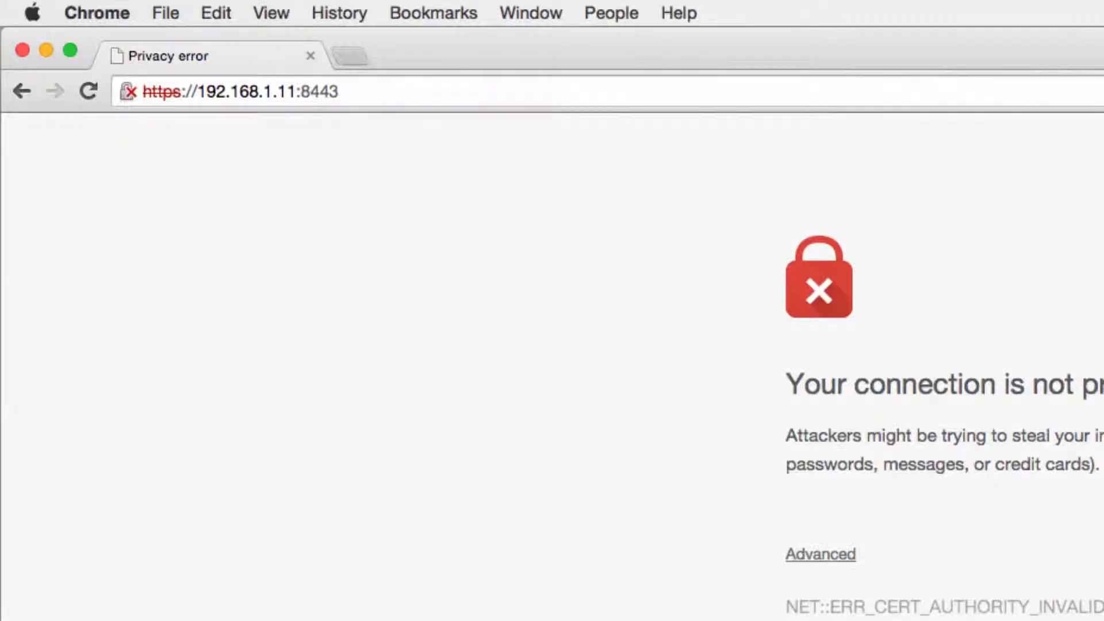
# Bypass the certificate warning and restore the controller from the 4.5.0.unf backup.
pyautogui.click(818, 553)
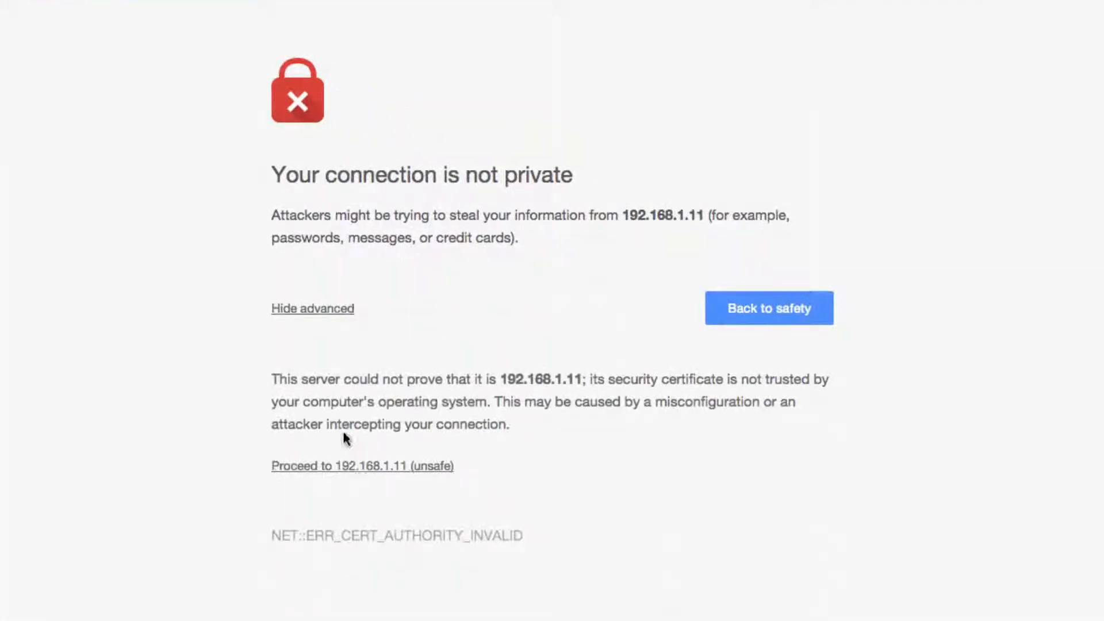
pyautogui.click(362, 465)
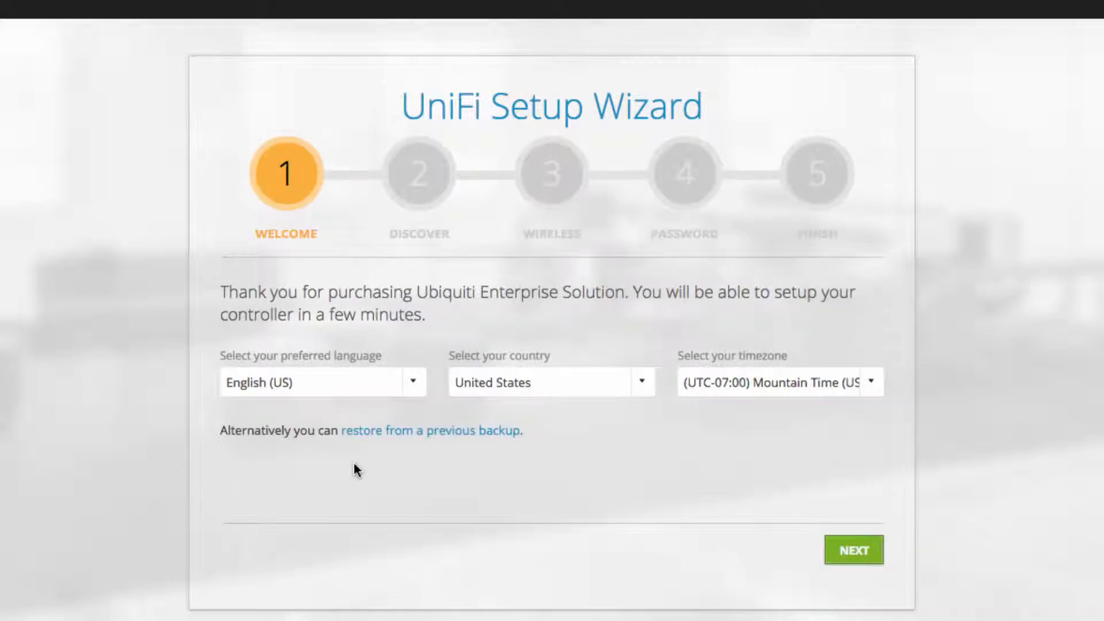
pyautogui.click(430, 430)
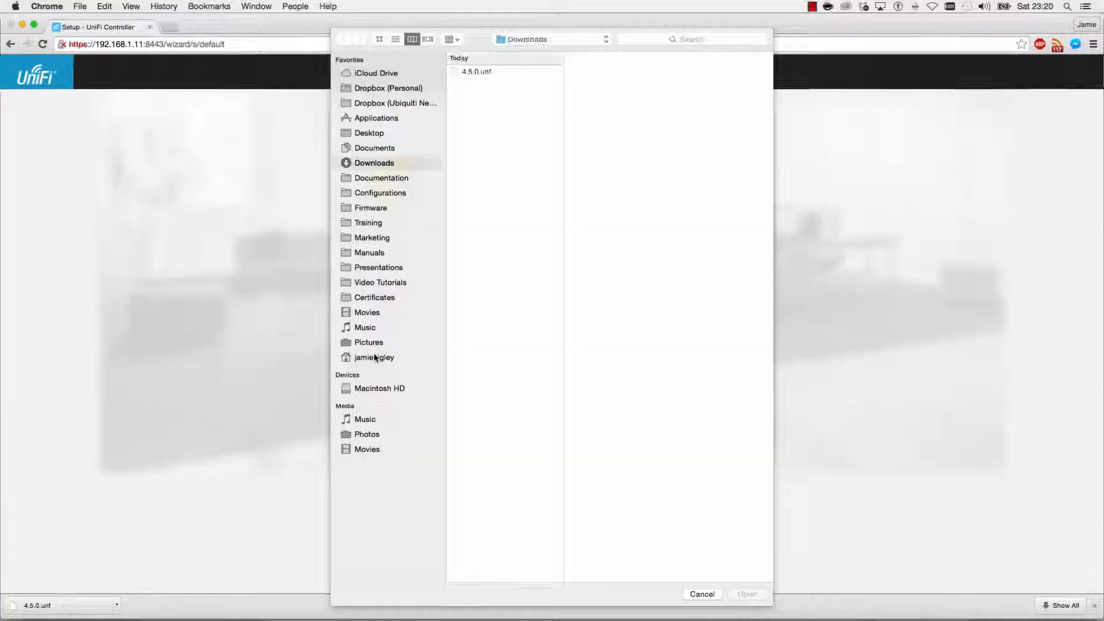
pyautogui.click(700, 594)
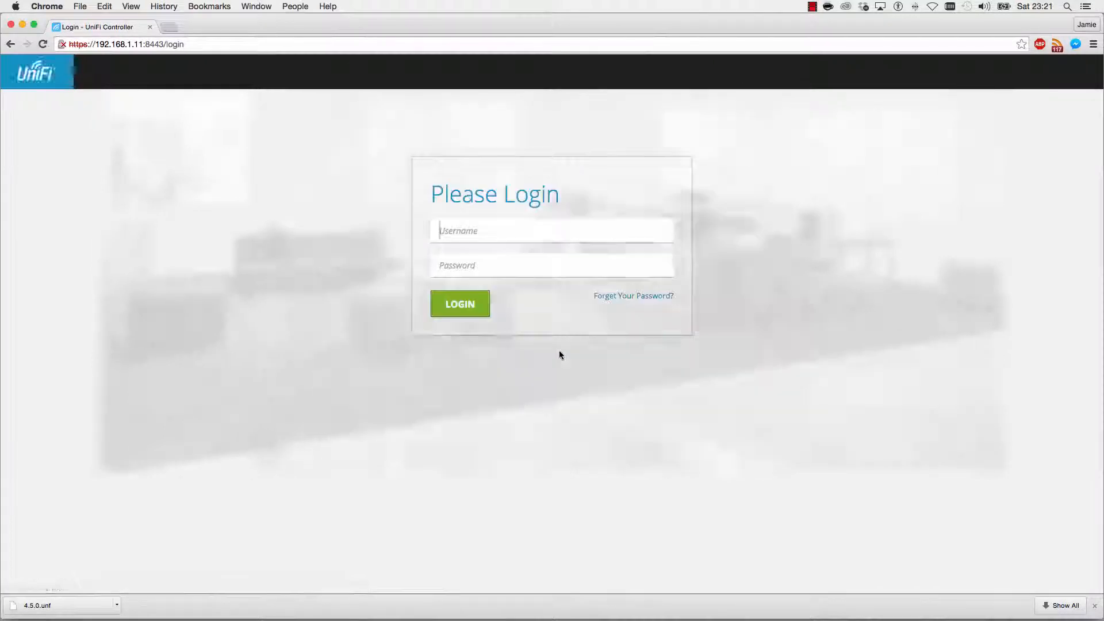
# Sign in to the restored controller with username 'ub'.
pyautogui.write('ubnt')
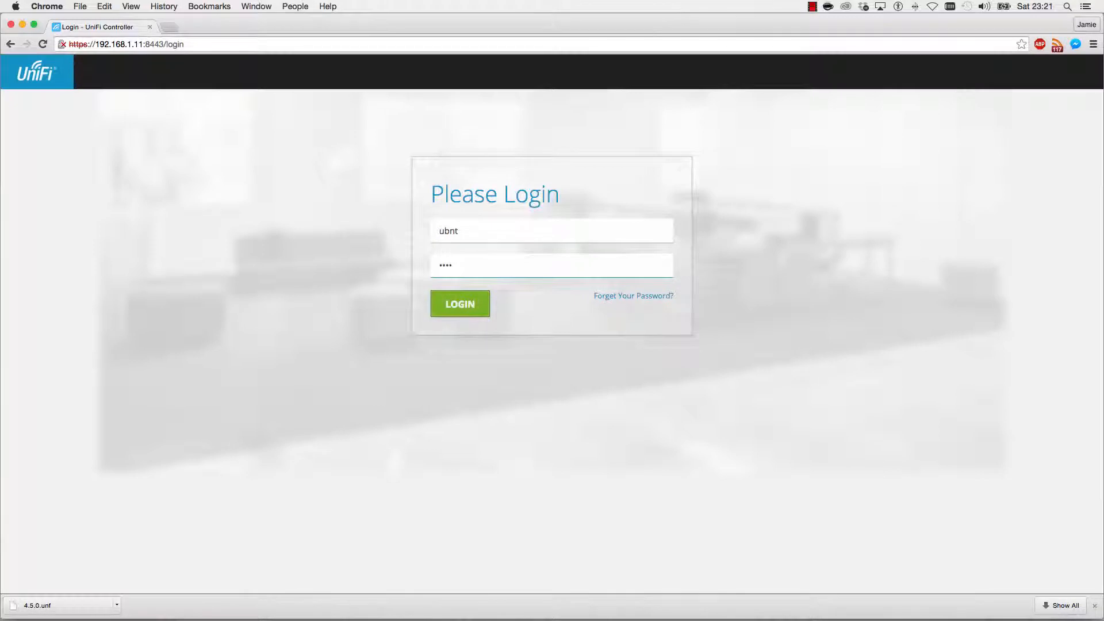
pyautogui.click(459, 303)
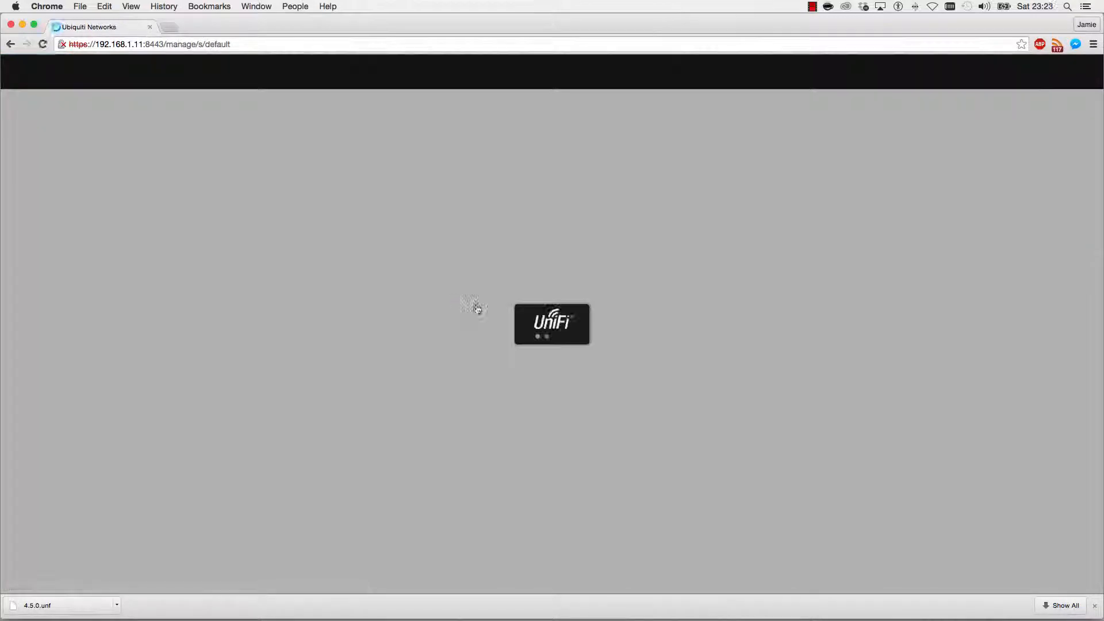